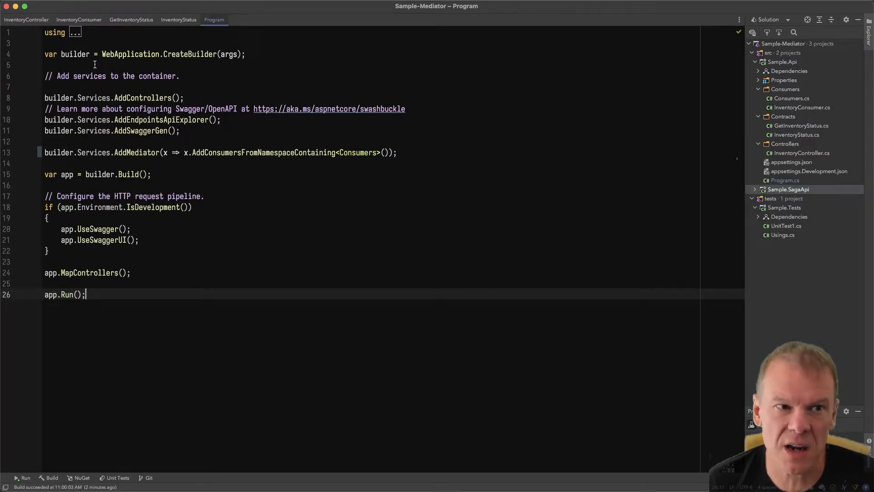
- Expand the using directives in Program.cs and open InventoryConsumer.cs
{"action": "left_click", "coordinate": [74, 32]}
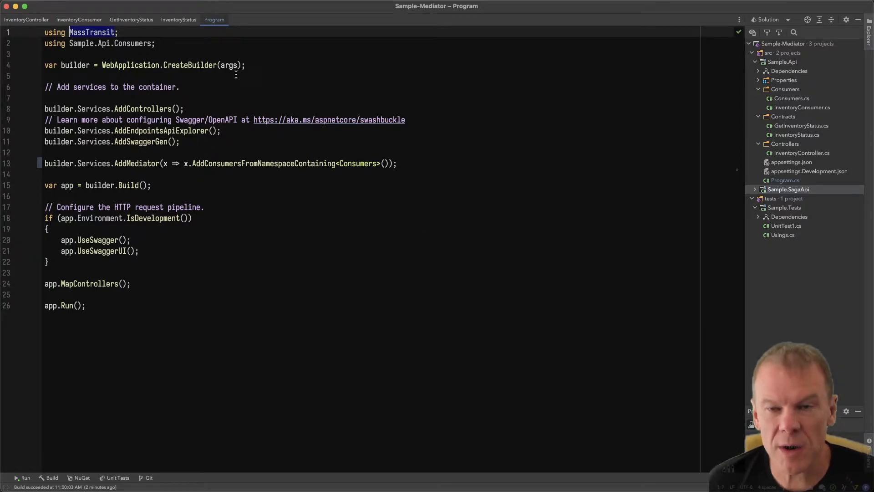
{"action": "mouse_move", "coordinate": [323, 283]}
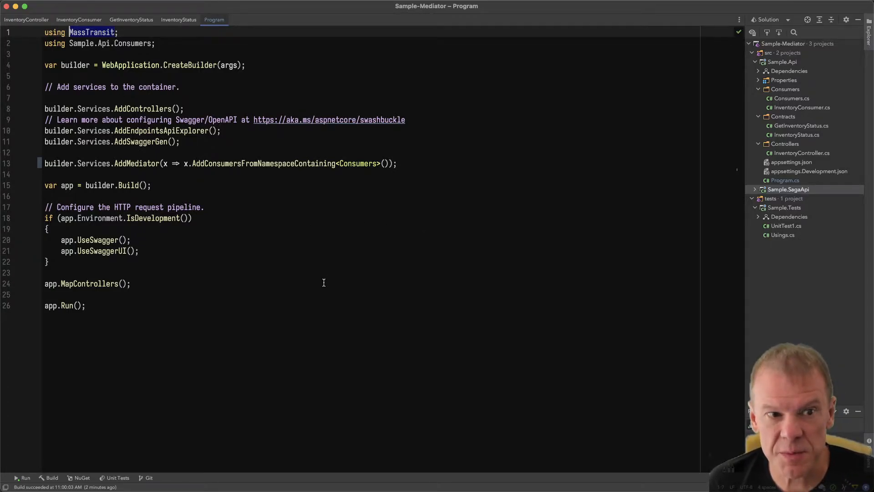
{"action": "double_click", "coordinate": [136, 163]}
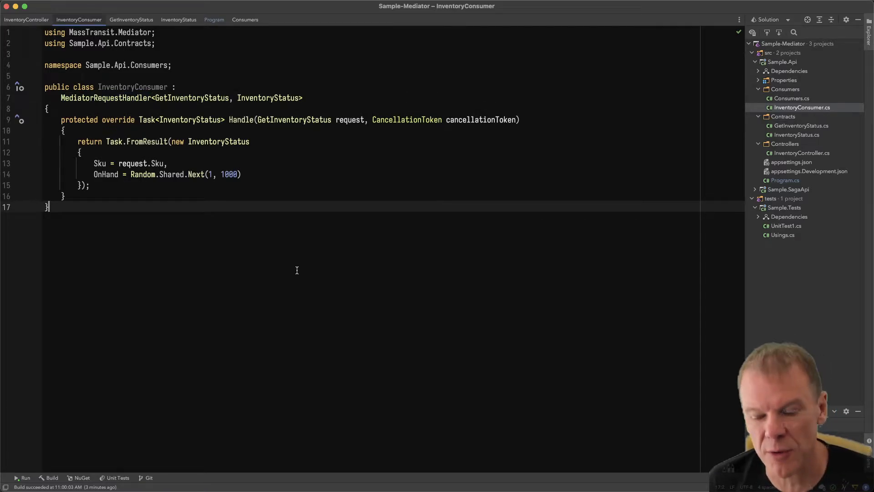
{"action": "mouse_move", "coordinate": [300, 274]}
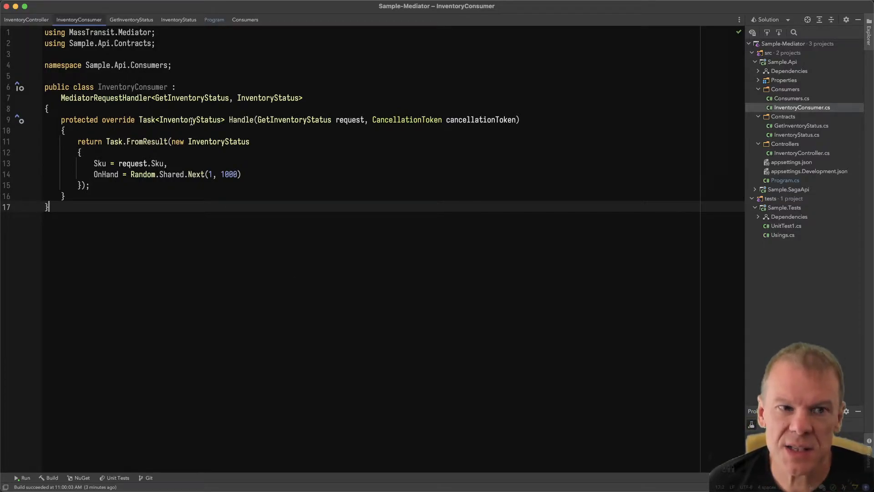
{"action": "mouse_move", "coordinate": [474, 125]}
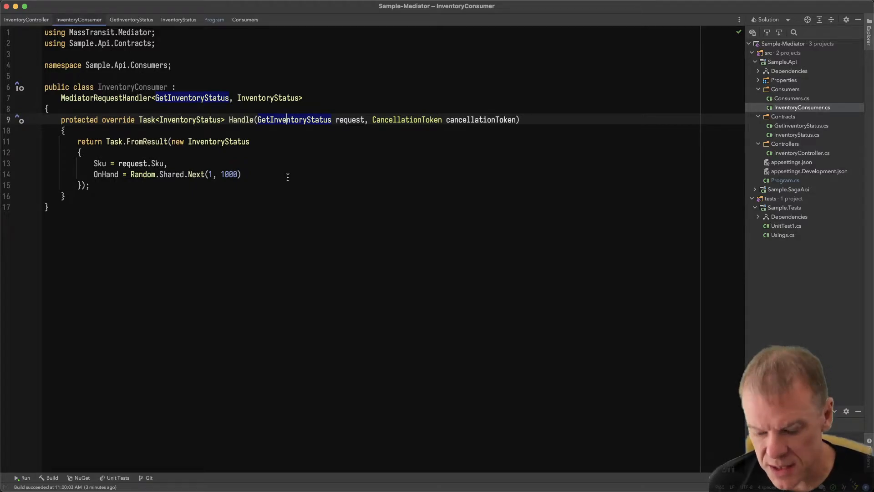
- Navigate from GetInventoryStatus to MassTransit's Request<TResponse> interface definition
{"action": "left_click", "coordinate": [131, 19]}
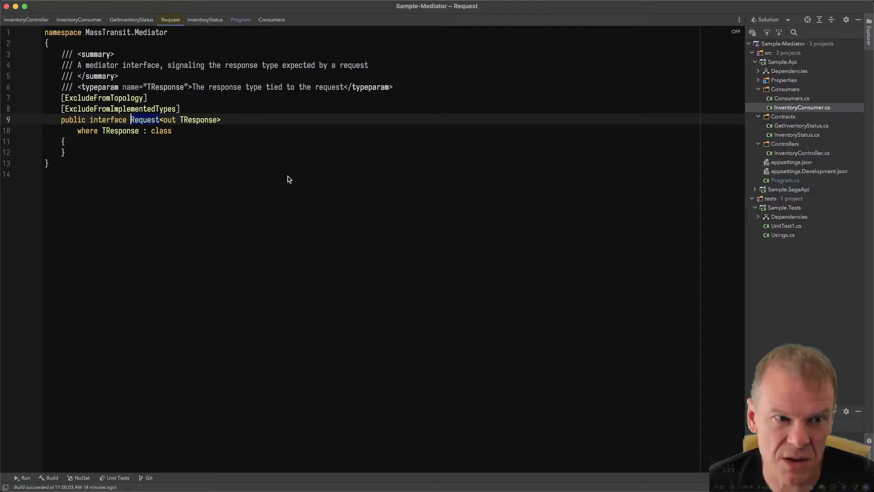
- Review the GetInventoryStatus and InventoryStatus contracts and InventoryConsumer, then jump to InventoryController
{"action": "left_click", "coordinate": [131, 19]}
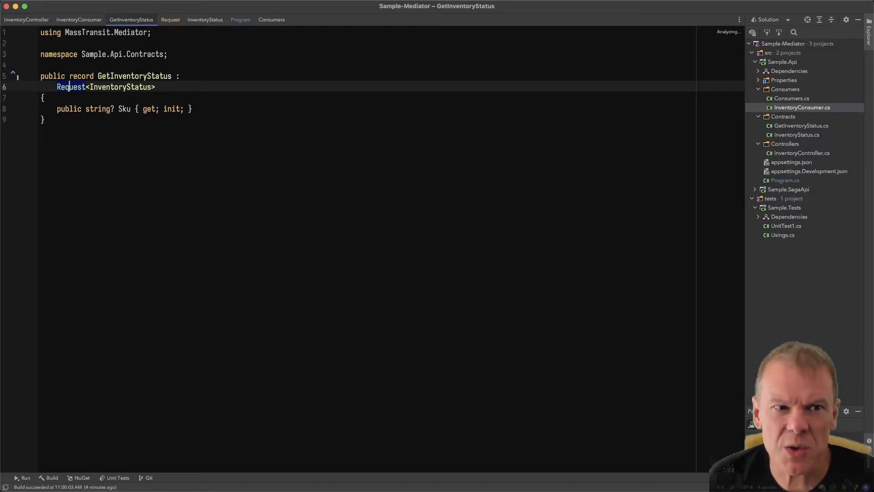
{"action": "left_click", "coordinate": [204, 20]}
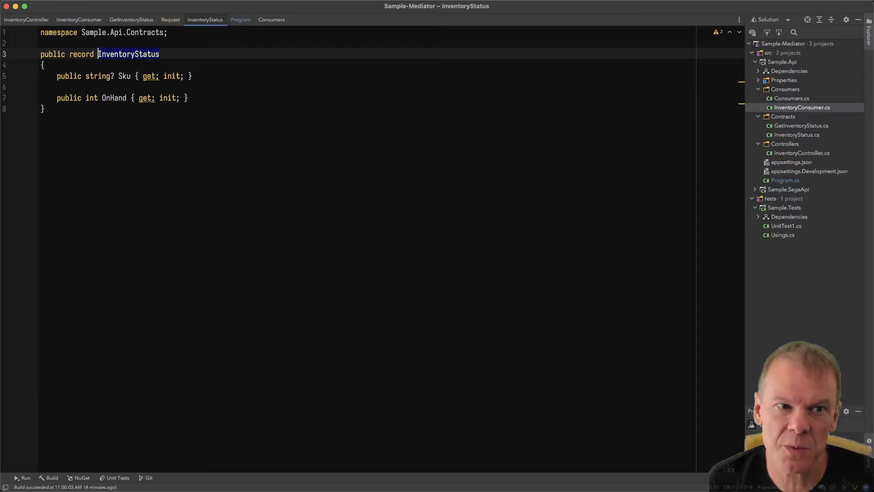
{"action": "left_click", "coordinate": [78, 19]}
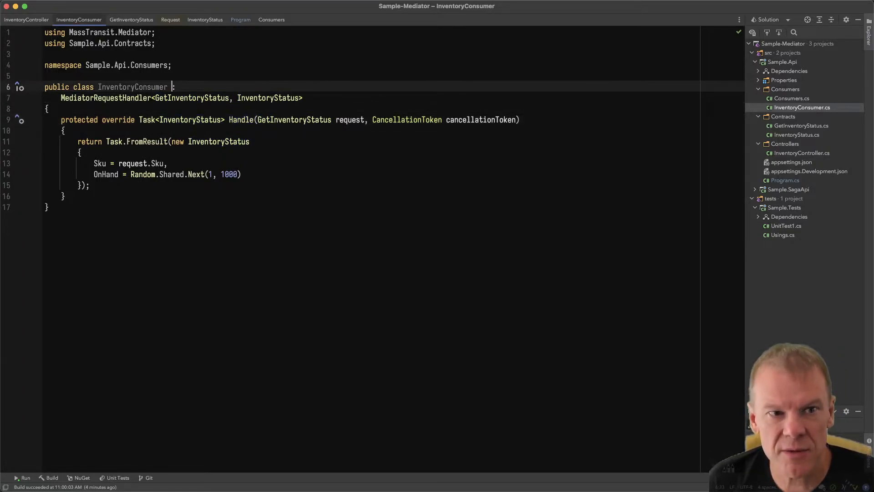
{"action": "double_click", "coordinate": [132, 86]}
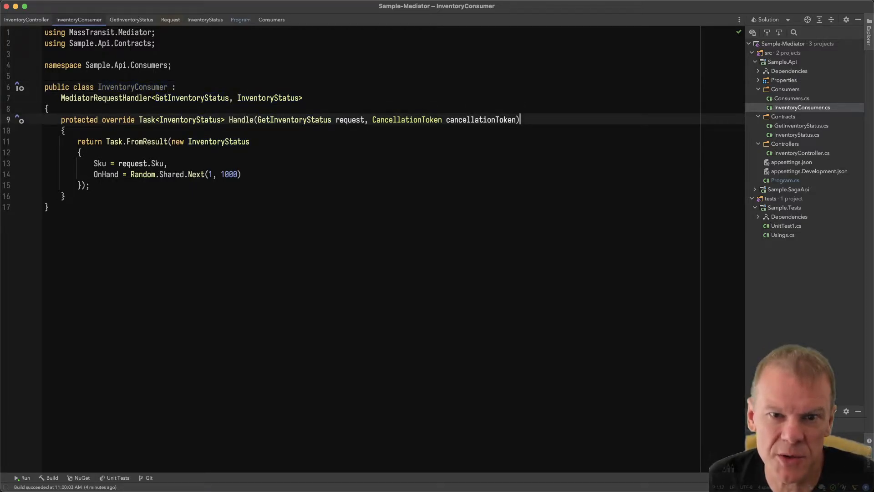
{"action": "double_click", "coordinate": [218, 141]}
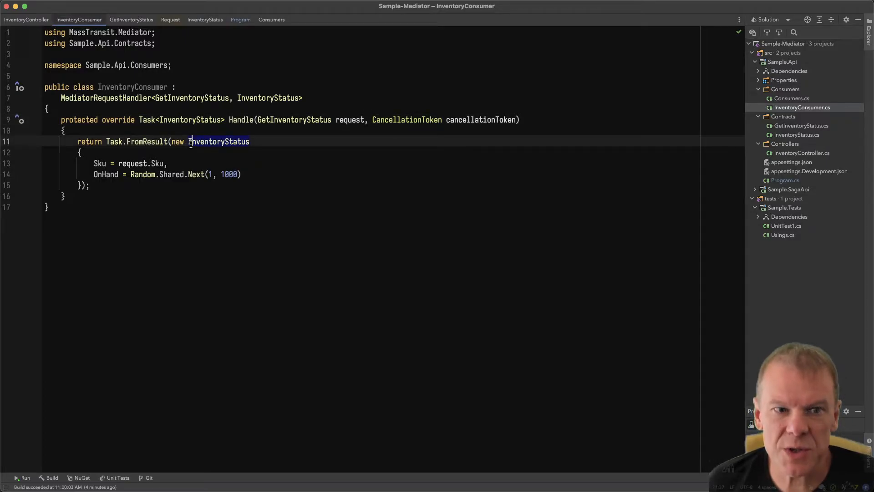
{"action": "key", "text": "ctrl+tab"}
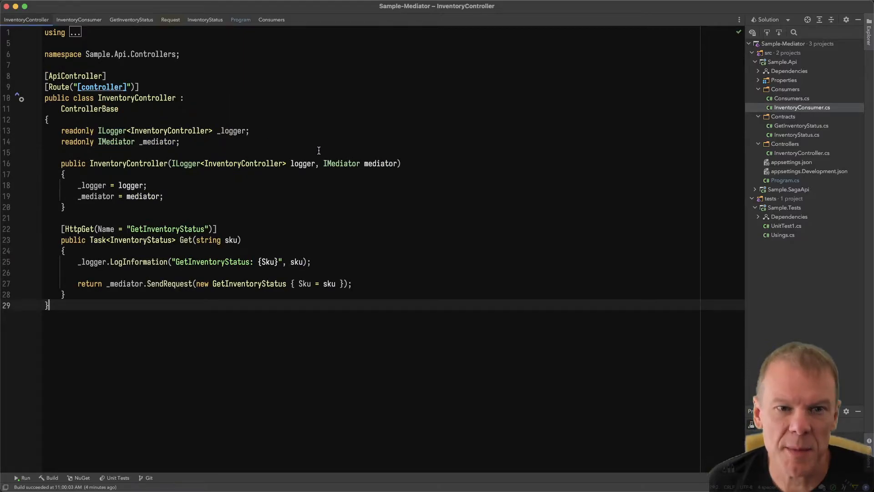
- Open the SendRequest extension source in MediatorRequestExtensions from InventoryController
{"action": "double_click", "coordinate": [341, 164]}
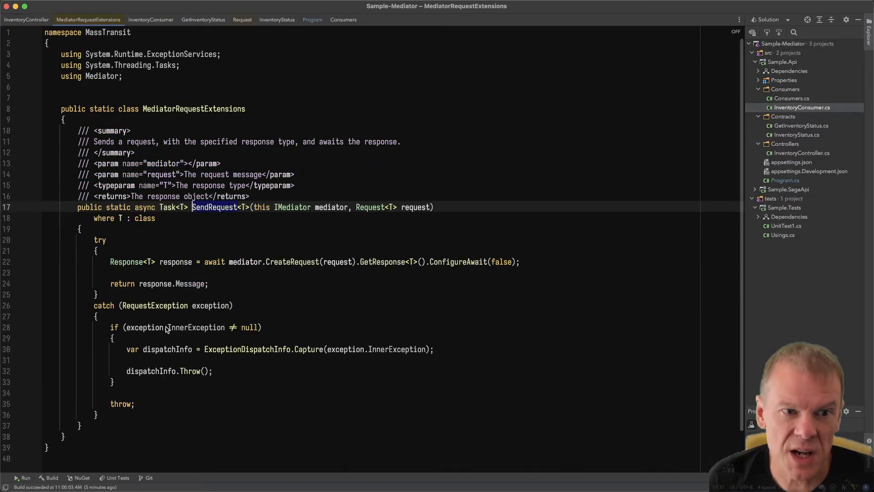
{"action": "scroll", "scroll_direction": "down", "scroll_amount": 3}
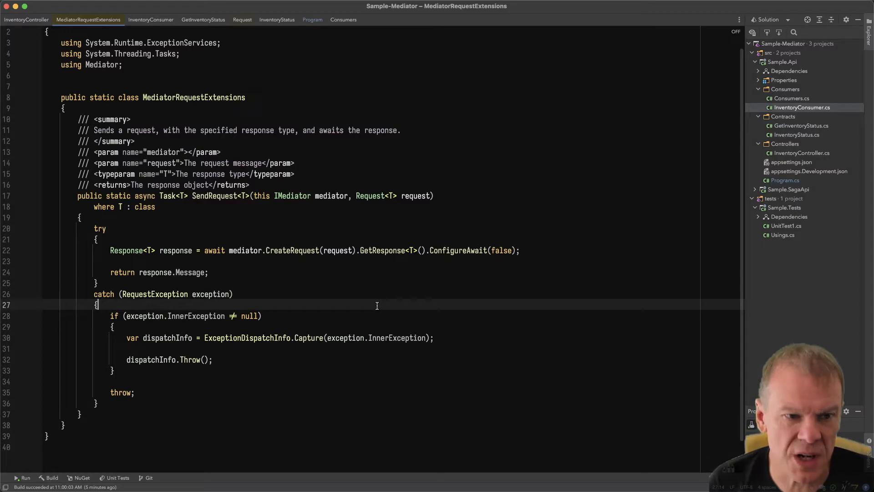
{"action": "mouse_move", "coordinate": [263, 260]}
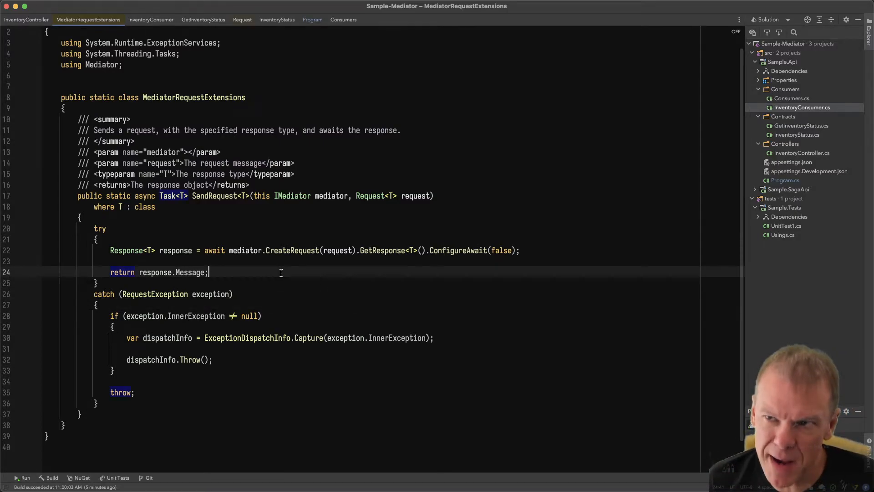
{"action": "left_click", "coordinate": [26, 19]}
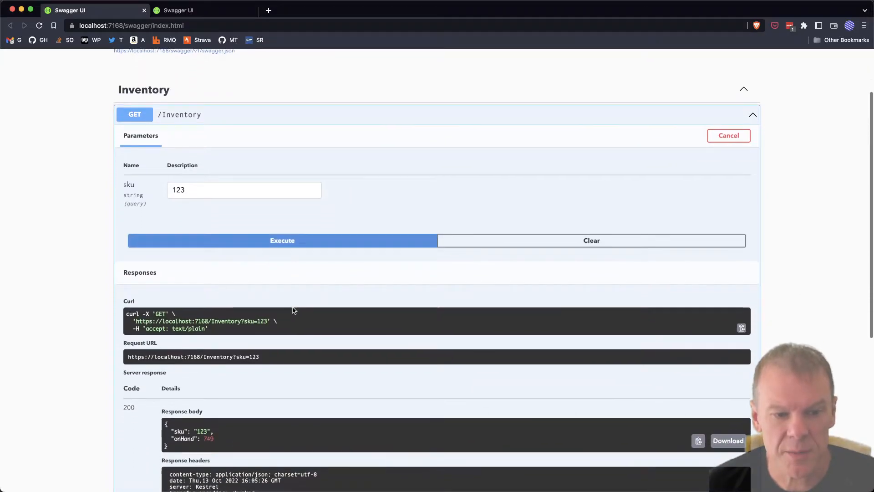
- Execute GET /Inventory for SKU 123 three times, comparing onHand values
{"action": "left_click", "coordinate": [282, 241]}
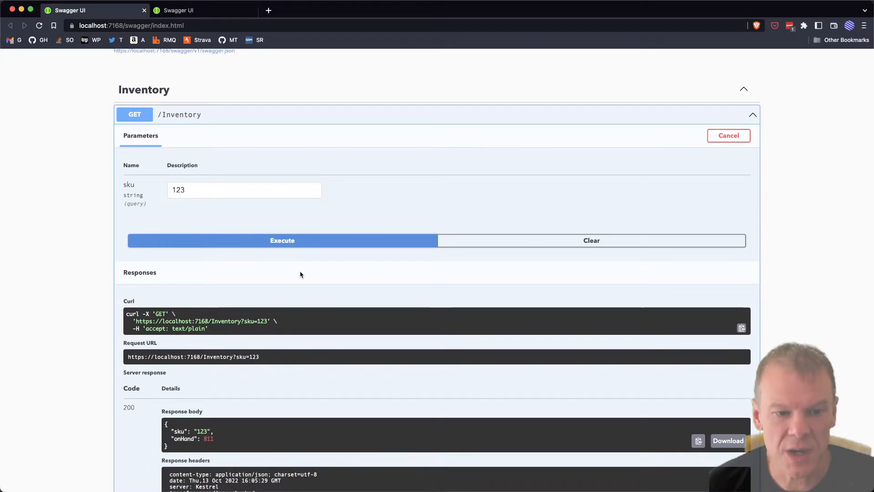
{"action": "left_click", "coordinate": [282, 240]}
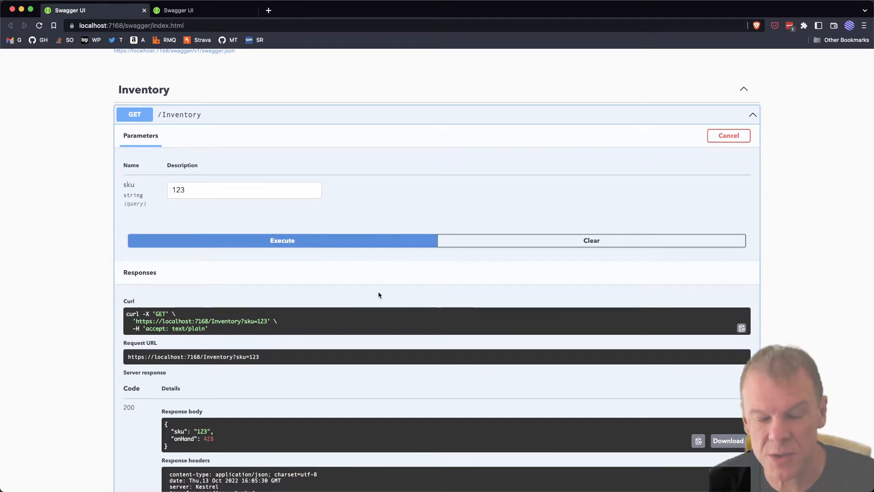
{"action": "left_click", "coordinate": [282, 241]}
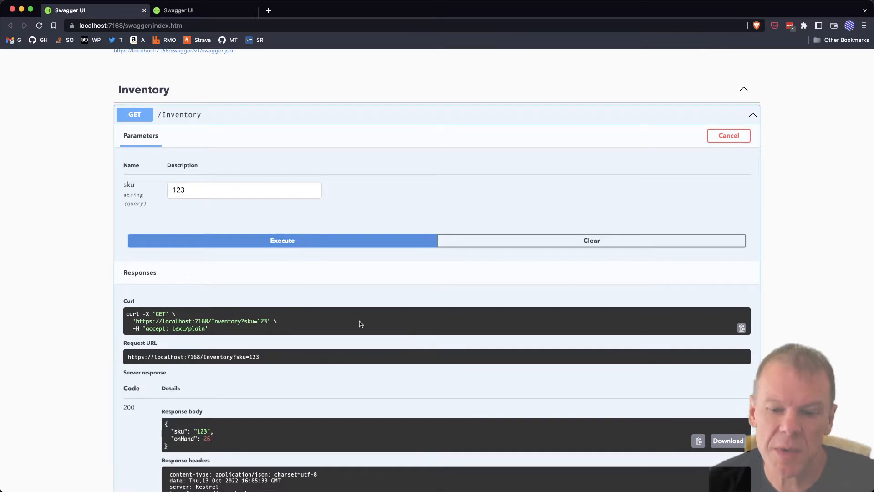
{"action": "mouse_move", "coordinate": [403, 312]}
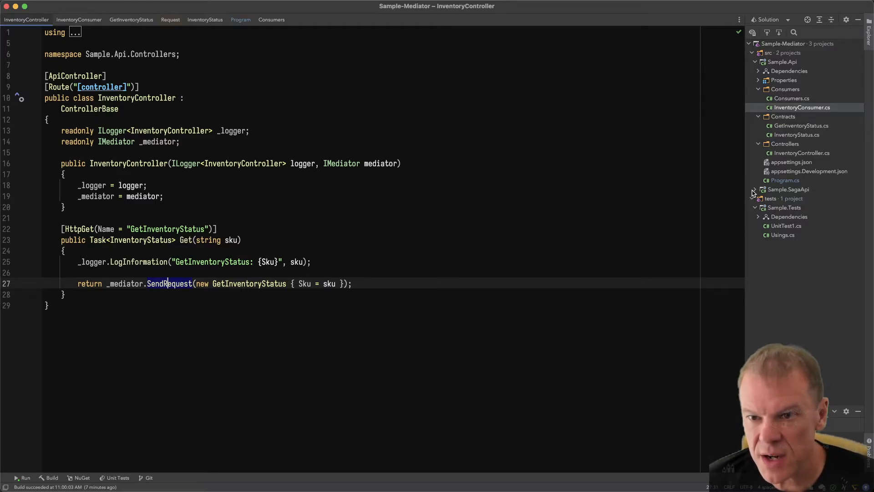
- Expand Sample.SagaApi and highlight RespondWithOrderStatus usages in OrderStateMachine
{"action": "left_click", "coordinate": [753, 189]}
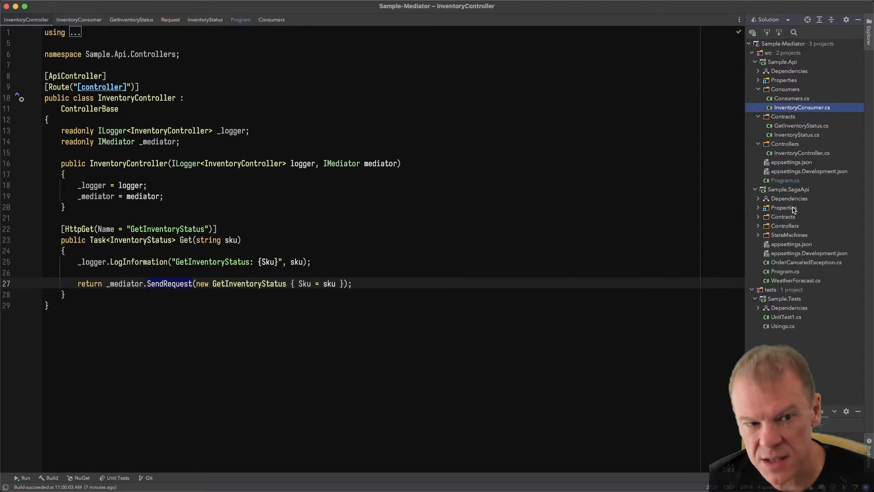
{"action": "mouse_move", "coordinate": [811, 225]}
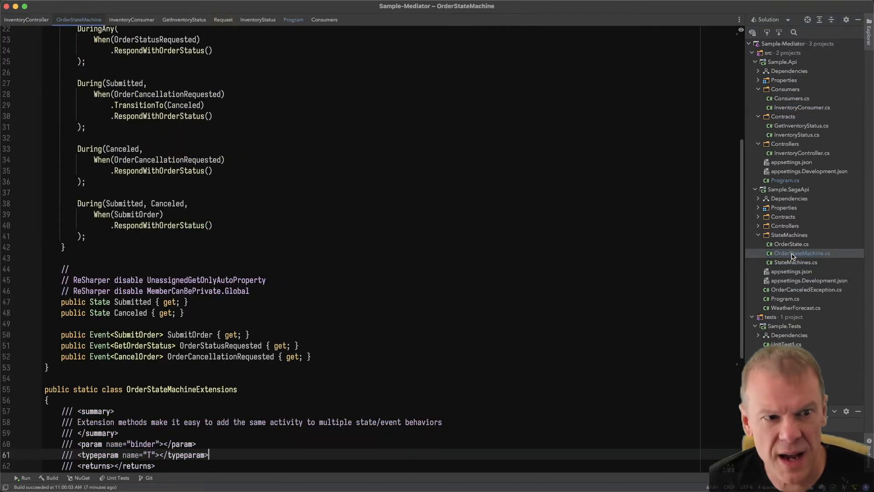
{"action": "scroll", "scroll_direction": "up", "scroll_amount": 3}
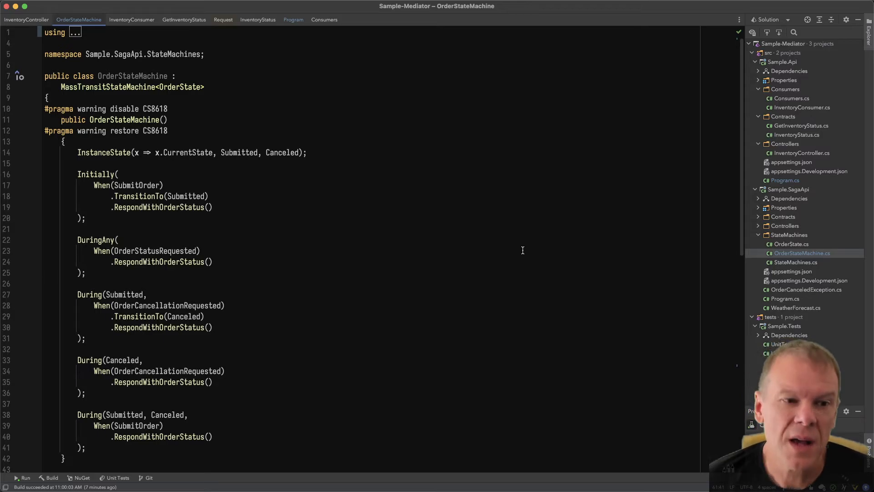
{"action": "double_click", "coordinate": [186, 196]}
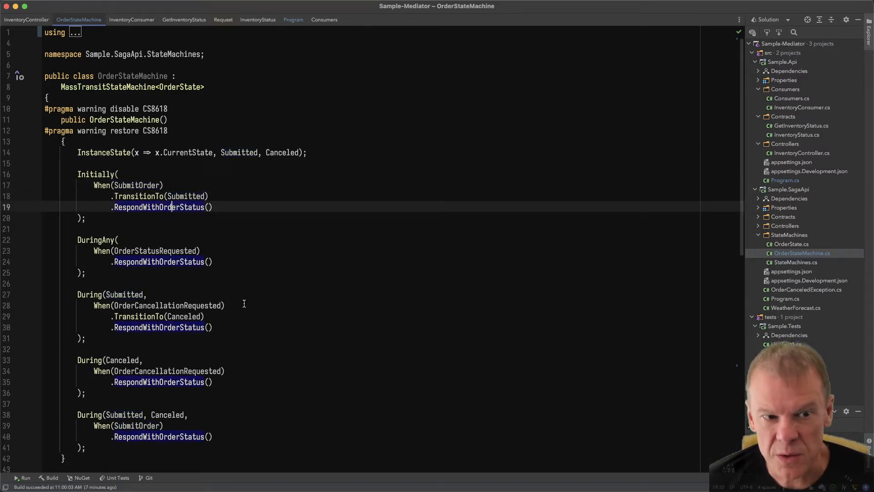
- Scroll through the Initially, DuringAny and During handlers and event declarations
{"action": "scroll", "scroll_direction": "down", "scroll_amount": 3}
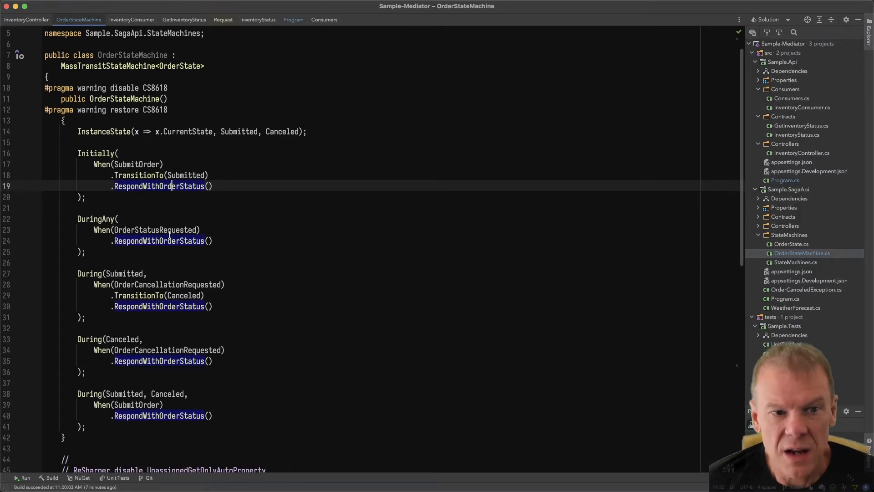
{"action": "scroll", "scroll_direction": "down", "scroll_amount": 3}
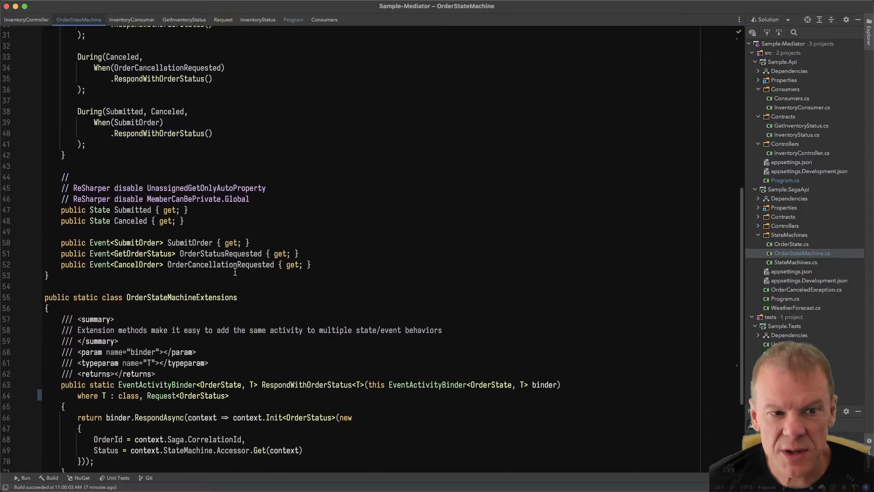
{"action": "double_click", "coordinate": [142, 253]}
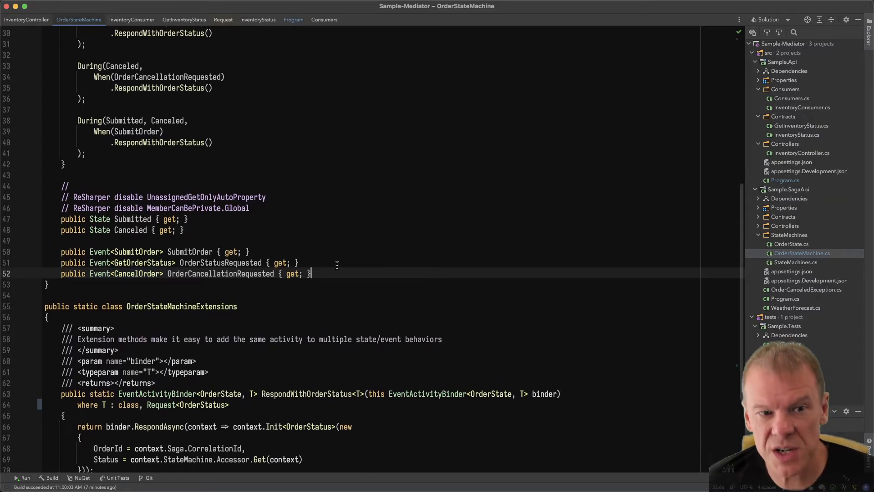
{"action": "scroll", "scroll_direction": "up", "scroll_amount": 3}
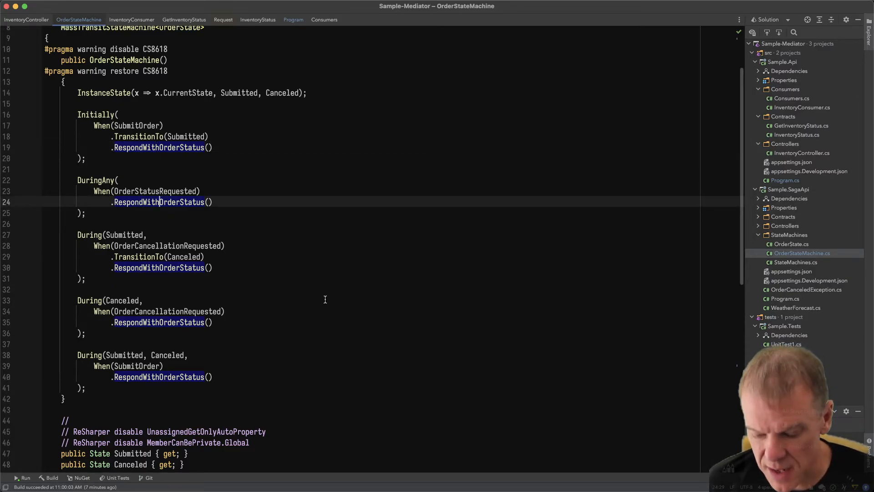
{"action": "scroll", "scroll_direction": "down", "scroll_amount": 3}
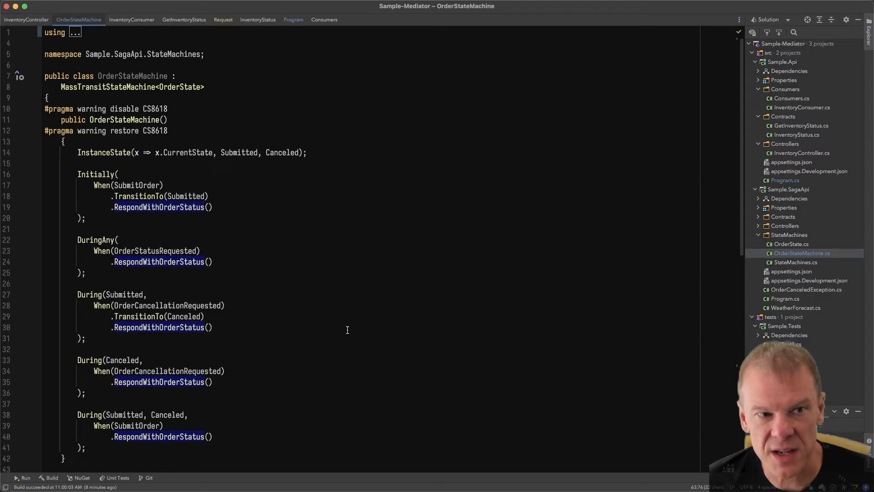
{"action": "scroll", "scroll_direction": "down", "scroll_amount": 3}
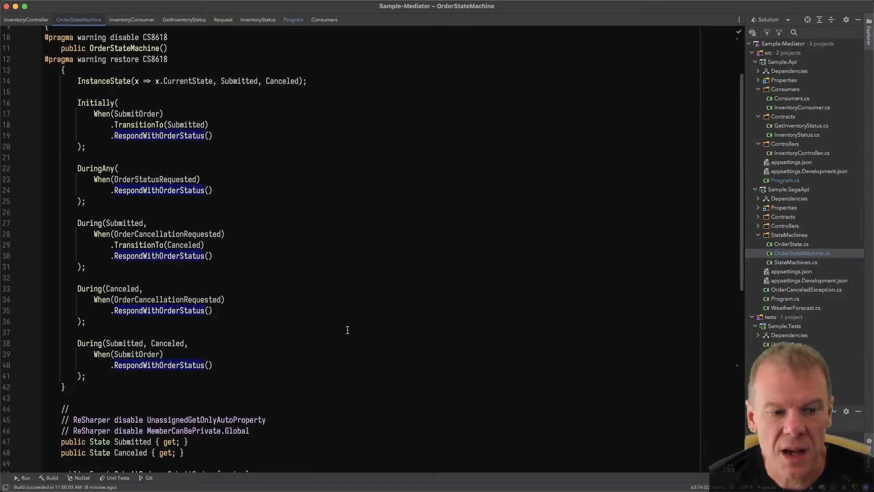
{"action": "scroll", "scroll_direction": "down", "scroll_amount": 3}
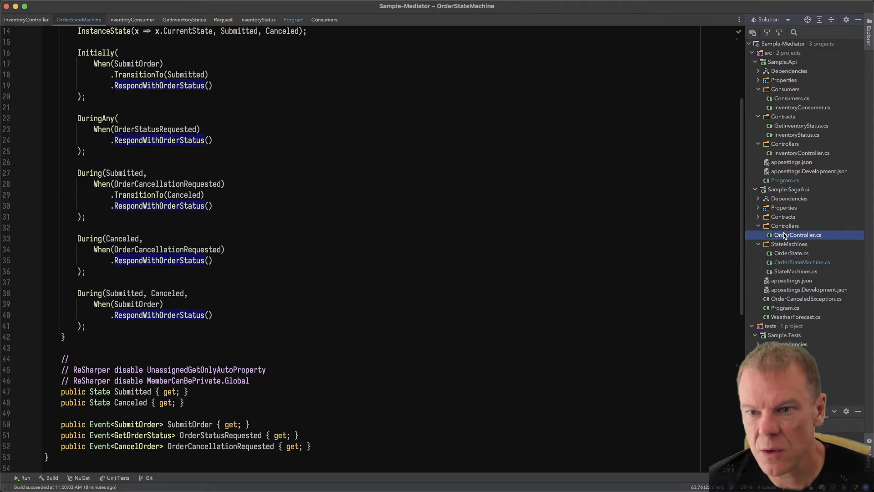
- Open OrderController.cs from the Sample.SagaApi project
{"action": "left_click", "coordinate": [799, 235]}
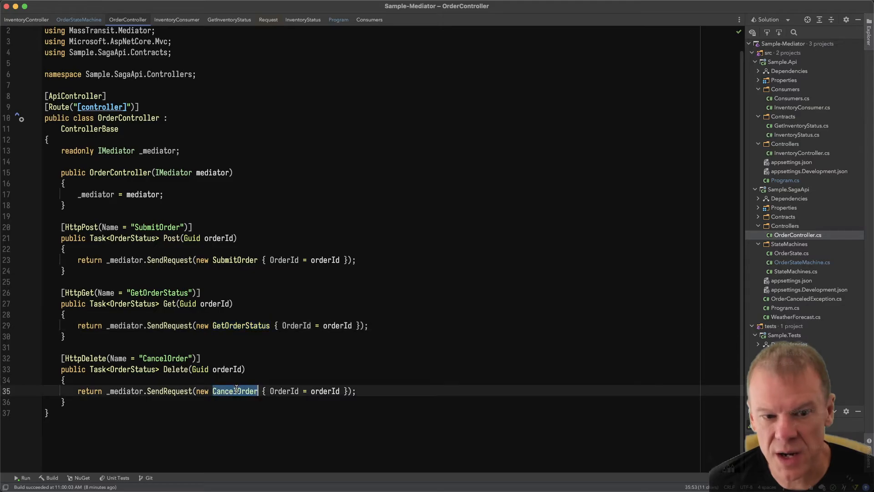
{"action": "mouse_move", "coordinate": [426, 371]}
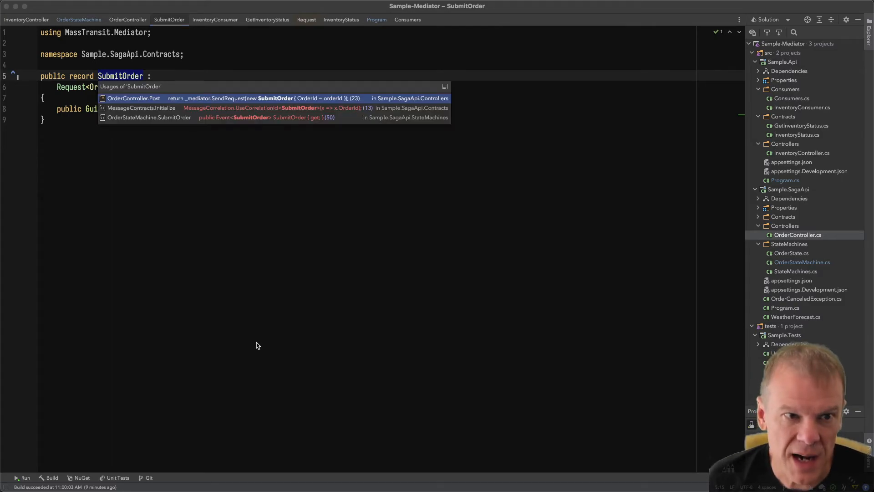
- Inspect OrderId correlation in MessageContracts.Initialize, then revisit OrderStateMachine
{"action": "left_click", "coordinate": [141, 108]}
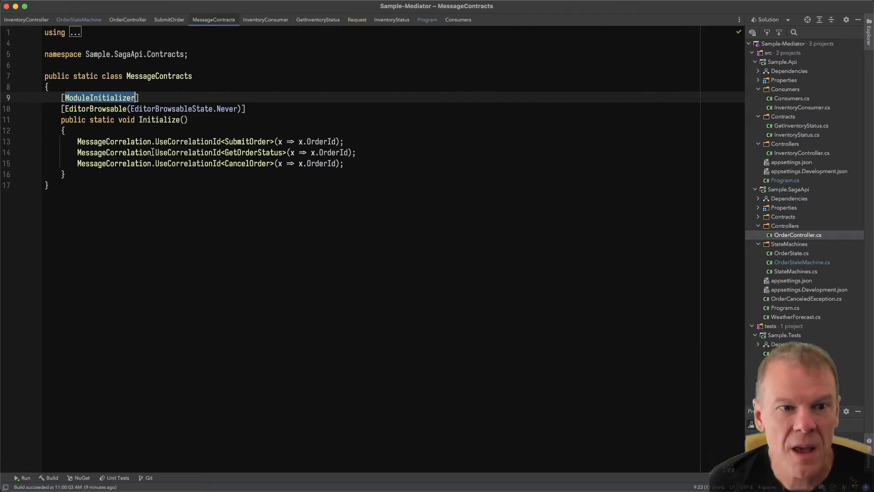
{"action": "left_click", "coordinate": [188, 141]}
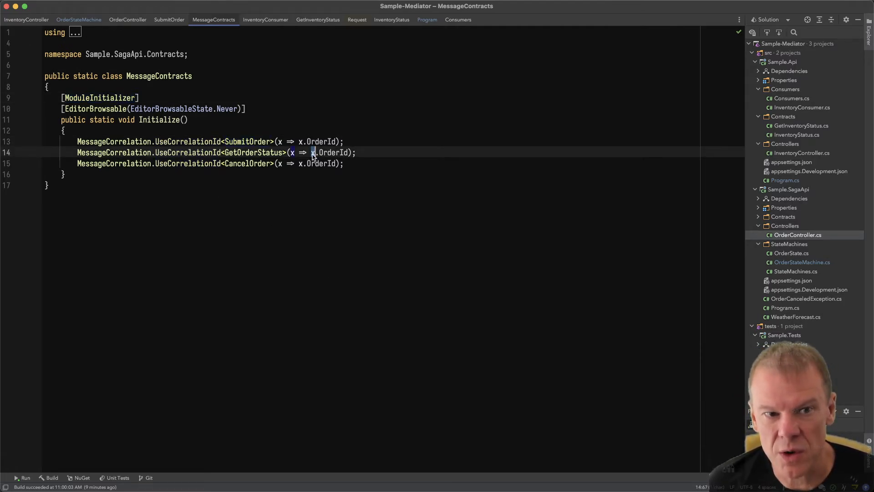
{"action": "key", "text": "ctrl+tab"}
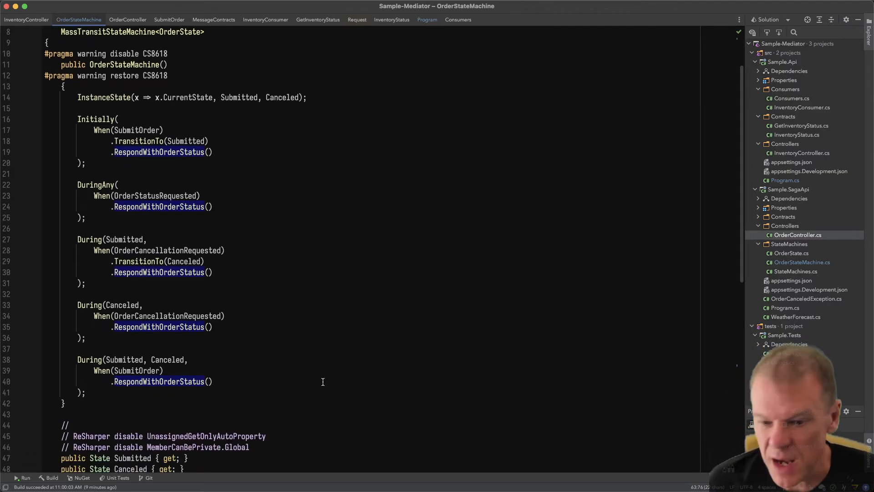
{"action": "scroll", "scroll_direction": "down", "scroll_amount": 3}
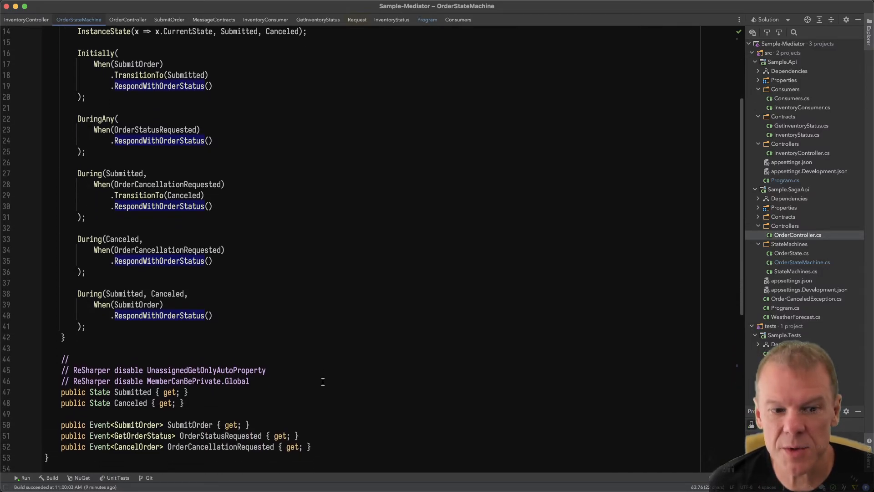
{"action": "scroll", "scroll_direction": "down", "scroll_amount": 3}
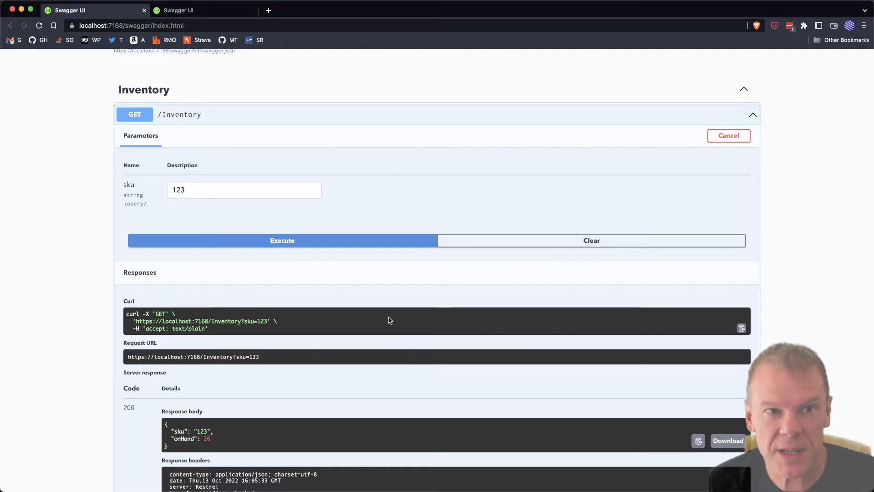
- Submit an order on the saga API Swagger page and confirm Submitted status
{"action": "left_click", "coordinate": [205, 10]}
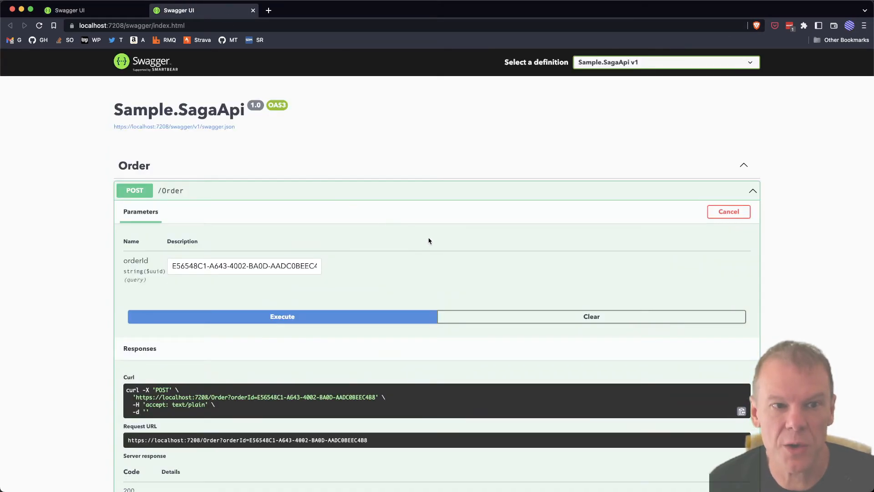
{"action": "scroll", "scroll_direction": "down", "scroll_amount": 3}
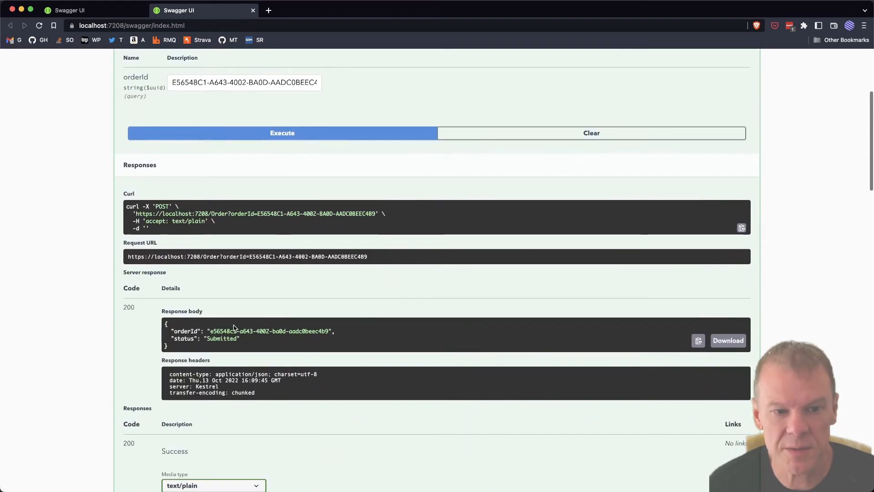
{"action": "double_click", "coordinate": [222, 338]}
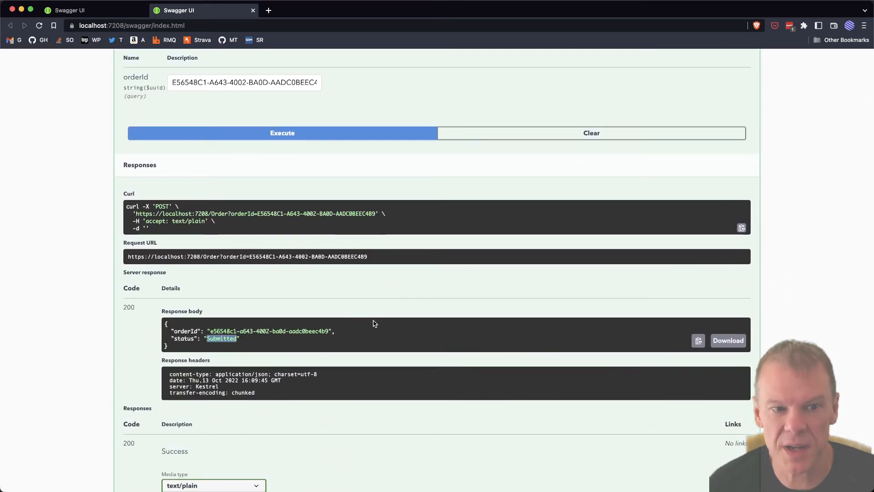
{"action": "scroll", "scroll_direction": "down", "scroll_amount": 3}
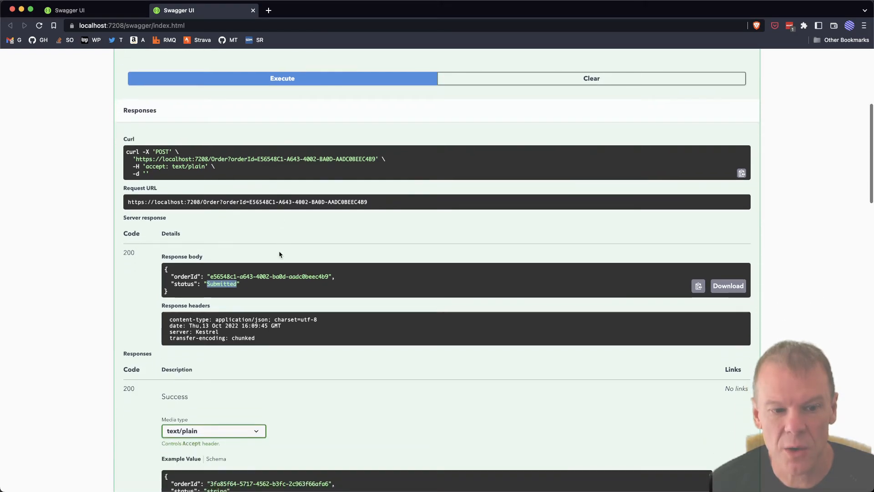
{"action": "scroll", "scroll_direction": "down", "scroll_amount": 3}
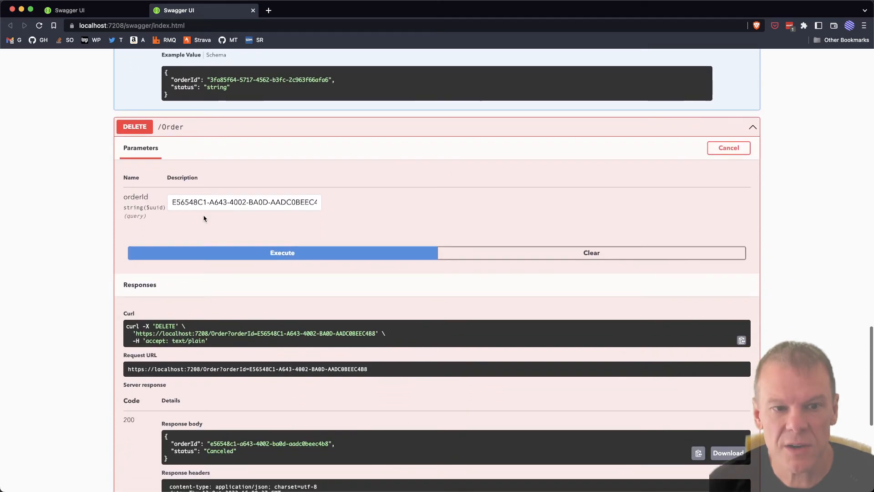
{"action": "scroll", "scroll_direction": "down", "scroll_amount": 3}
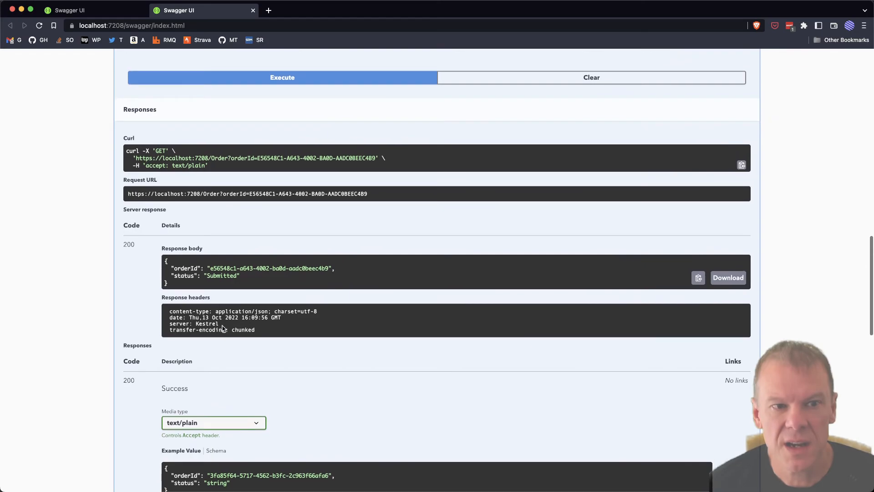
- Query GET /Order status twice and rerun DELETE /Order, showing Canceled
{"action": "left_click", "coordinate": [282, 76]}
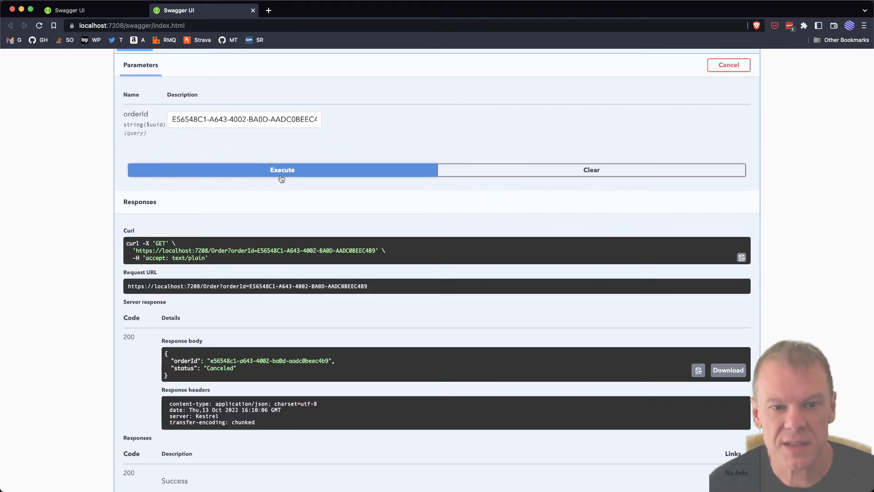
{"action": "scroll", "scroll_direction": "down", "scroll_amount": 3}
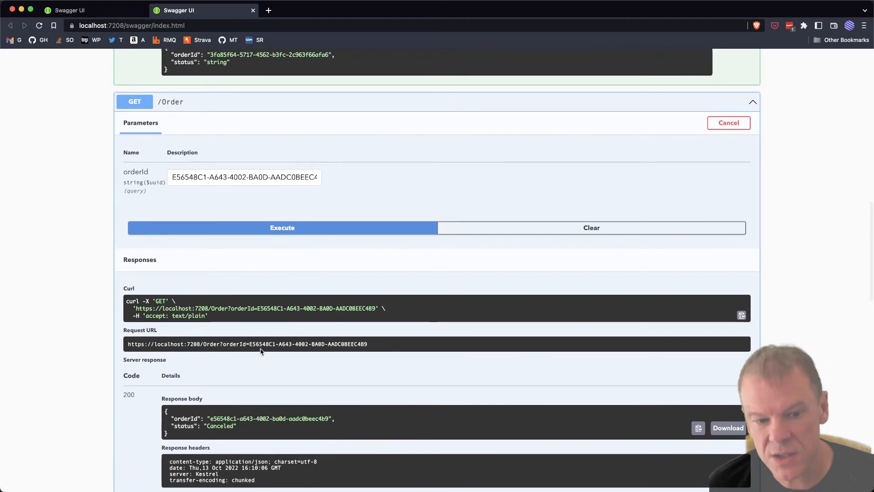
{"action": "mouse_move", "coordinate": [342, 377]}
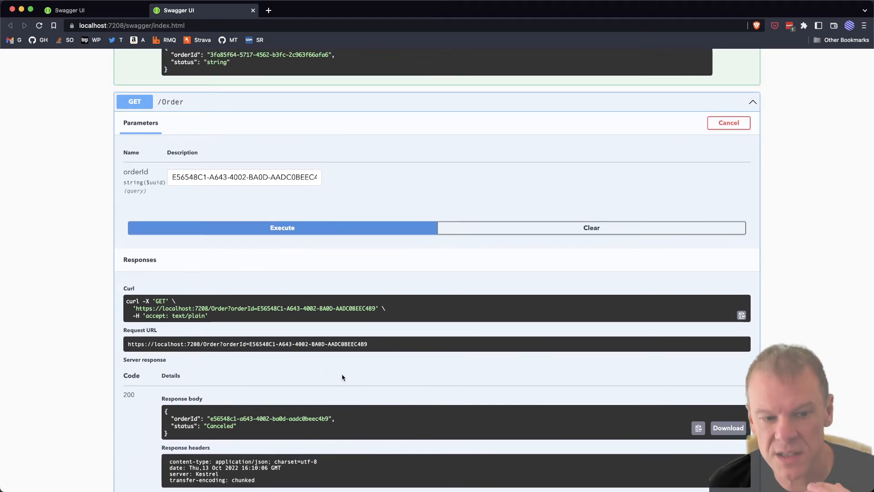
{"action": "mouse_move", "coordinate": [264, 422]}
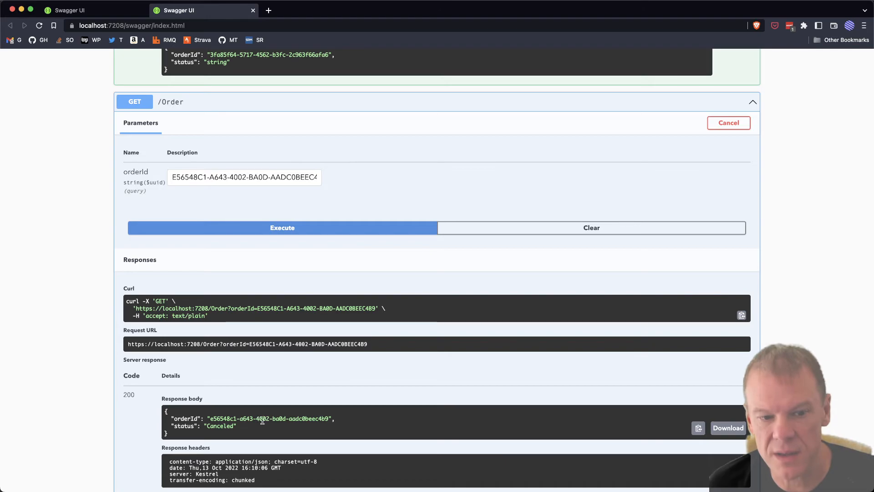
{"action": "left_click", "coordinate": [282, 228]}
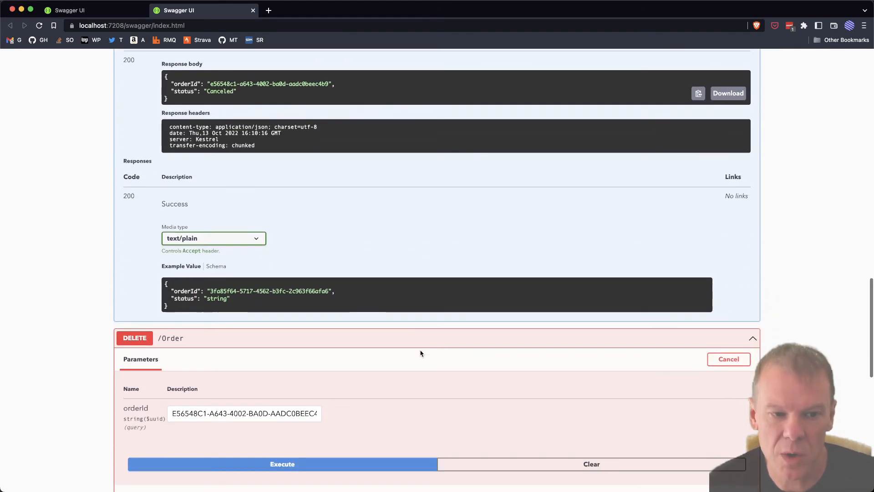
{"action": "left_click", "coordinate": [282, 464]}
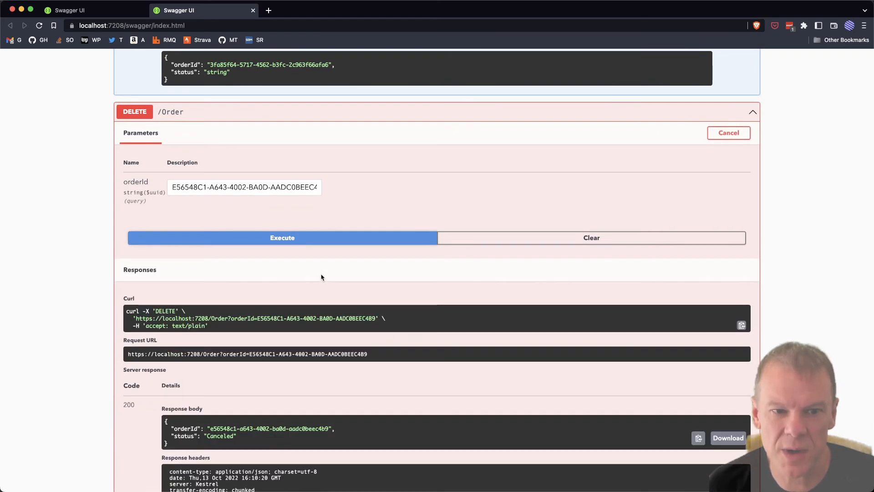
{"action": "scroll", "scroll_direction": "down", "scroll_amount": 3}
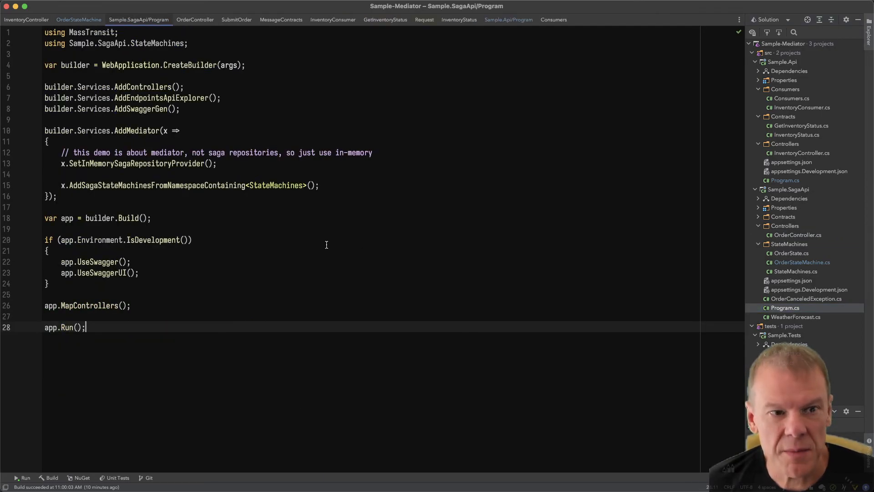
- Highlight SetInMemorySagaRepositoryProvider in Program.cs, then open OrderController.cs
{"action": "double_click", "coordinate": [137, 164]}
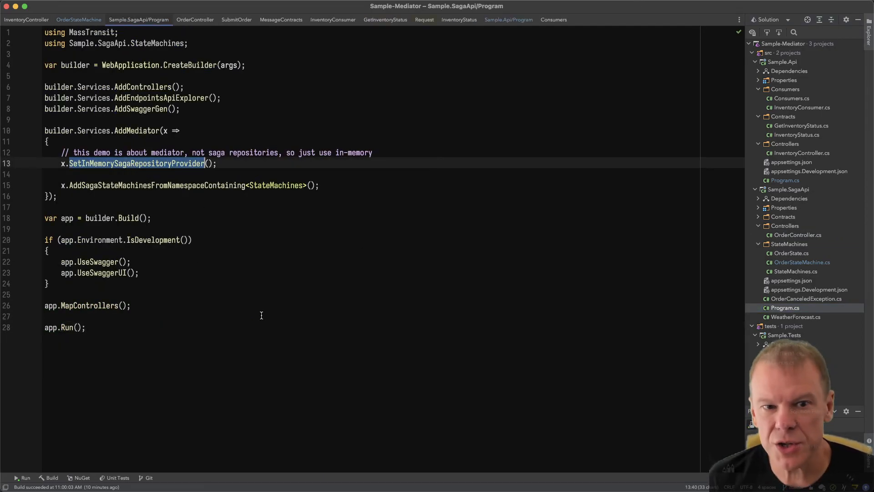
{"action": "left_click", "coordinate": [756, 334]}
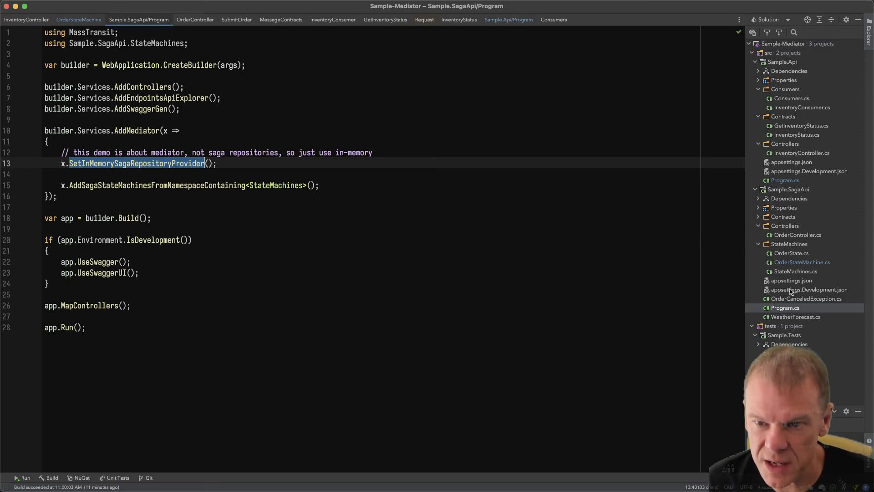
{"action": "left_click", "coordinate": [797, 235]}
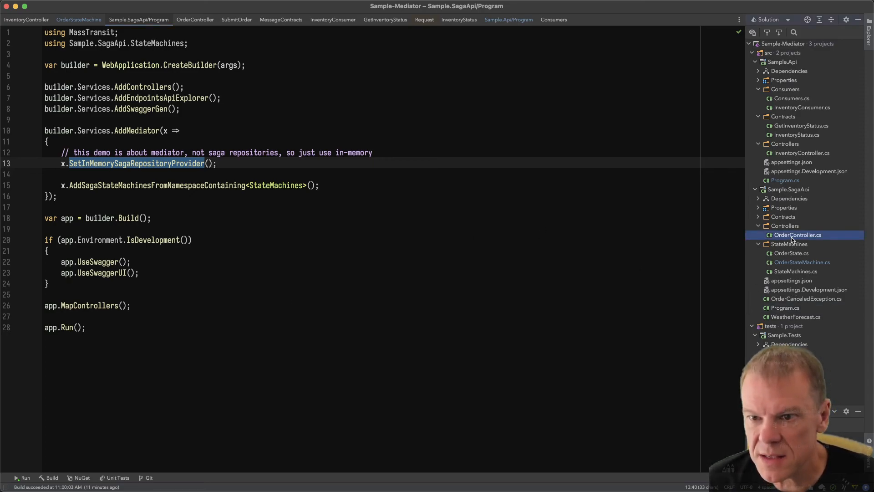
{"action": "left_click", "coordinate": [195, 20]}
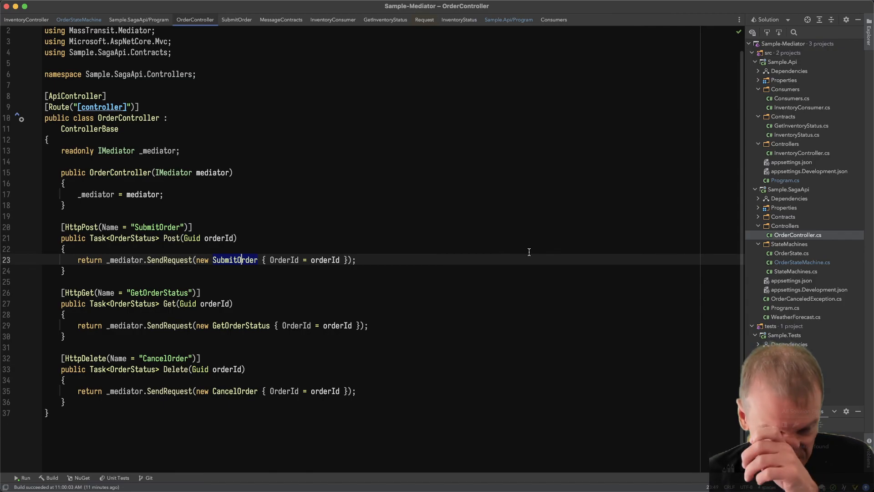